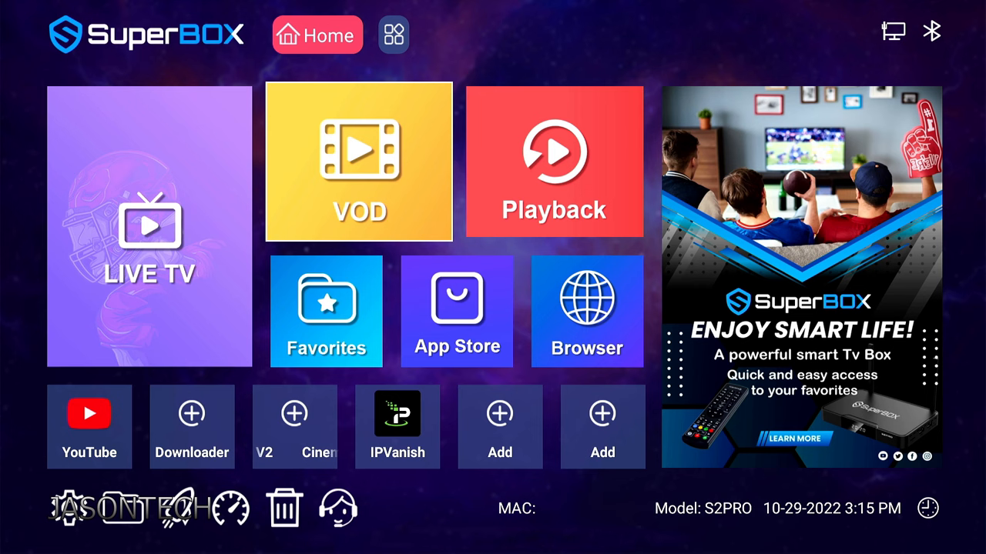
Open the App Store collection from the home screen and launch the SuperBOX App Store.
{"action": "left_click", "coordinate": [455, 311]}
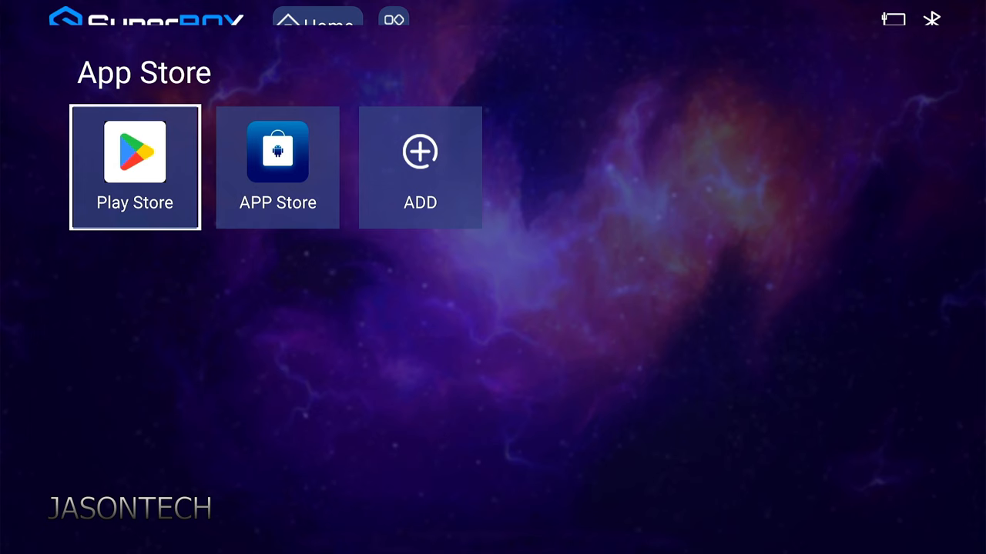
{"action": "left_click", "coordinate": [277, 150]}
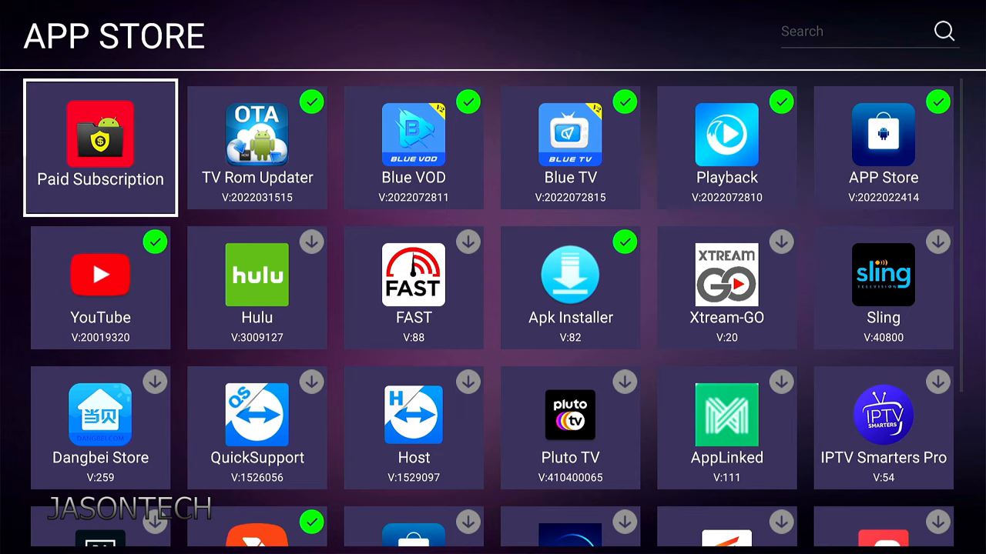
Launch TV Rom Updater from the App Store to check for S2PRO ROM updates.
{"action": "left_click", "coordinate": [257, 147]}
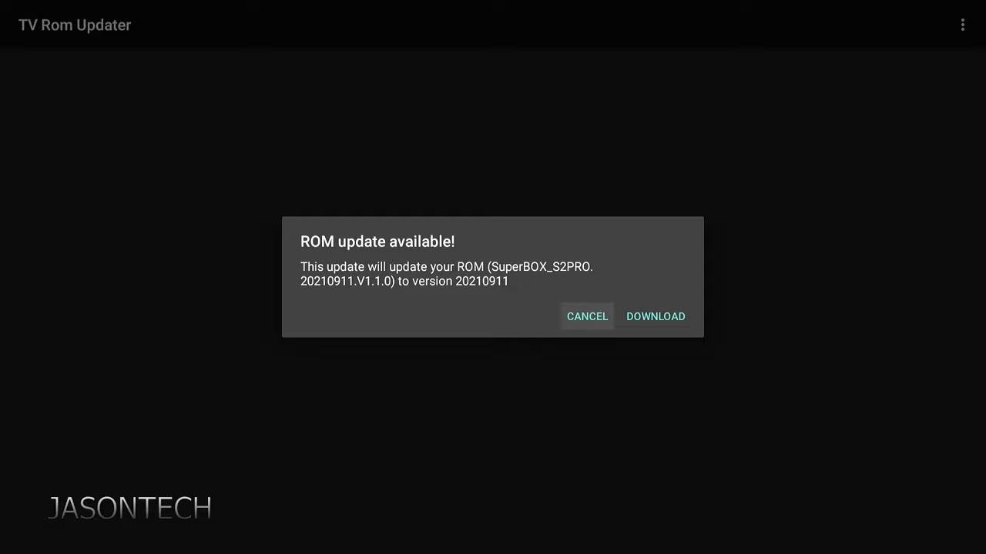
Download the available ROM update until the Install ZIP recovery prompt appears.
{"action": "left_click", "coordinate": [655, 317]}
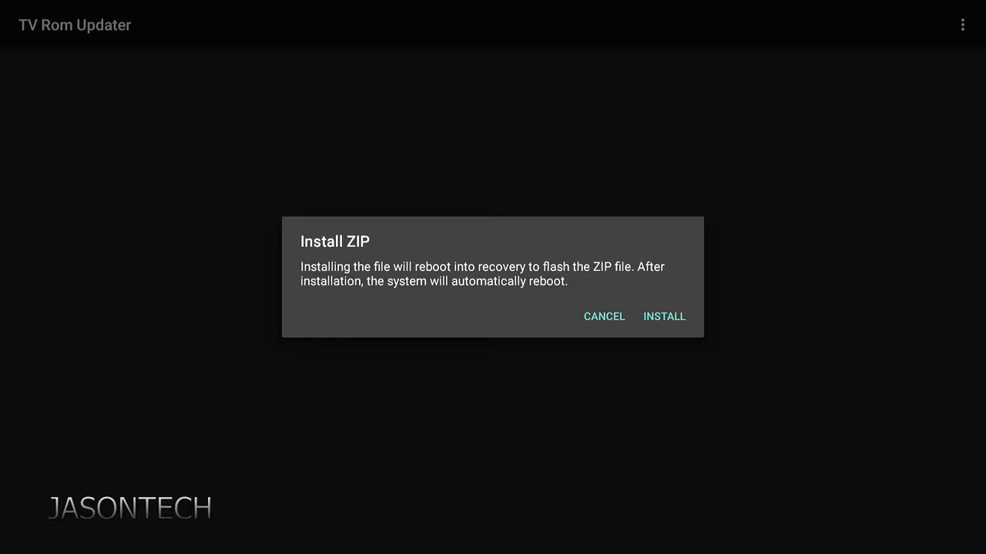
{"action": "left_click", "coordinate": [663, 317]}
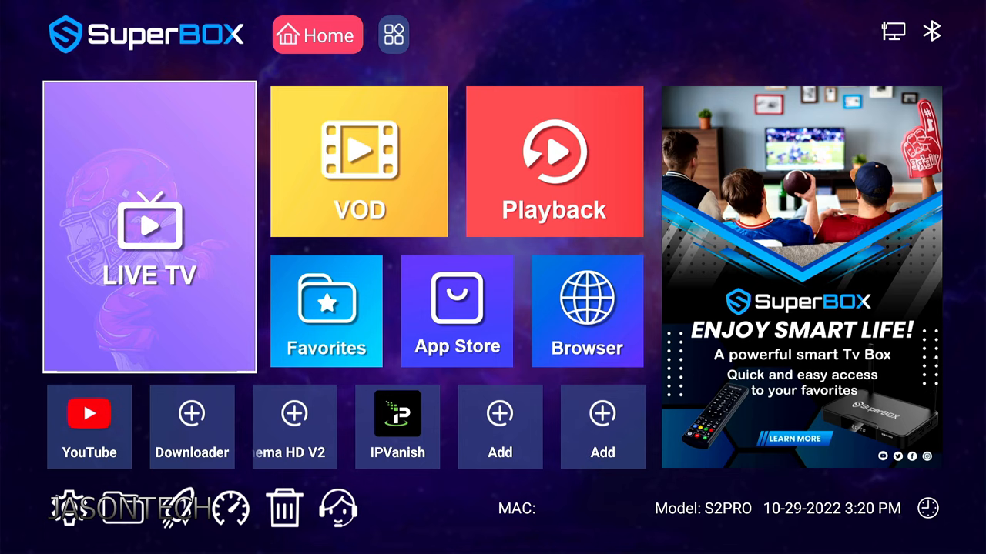
Reopen the SuperBOX App Store from the home screen's App Store collection.
{"action": "left_click", "coordinate": [456, 311]}
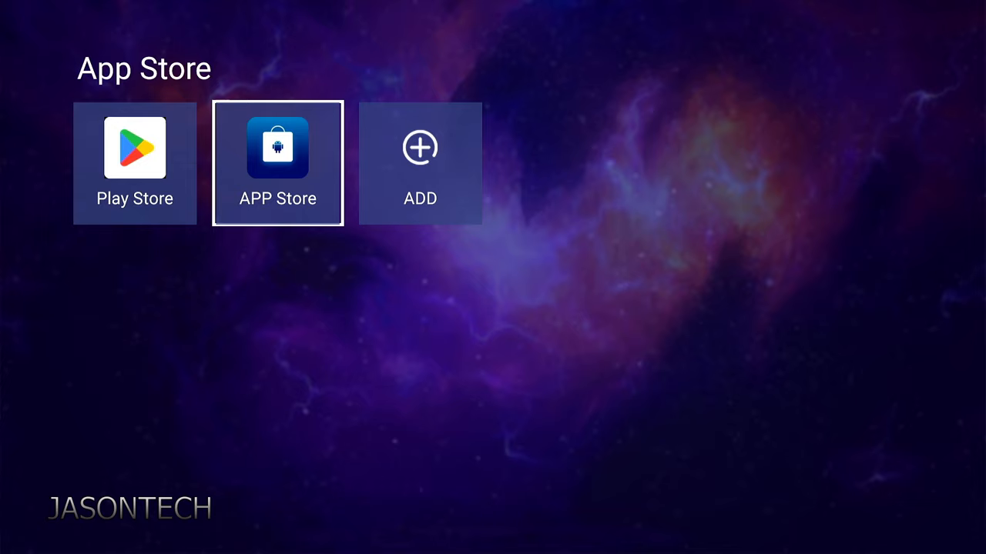
{"action": "left_click", "coordinate": [277, 162]}
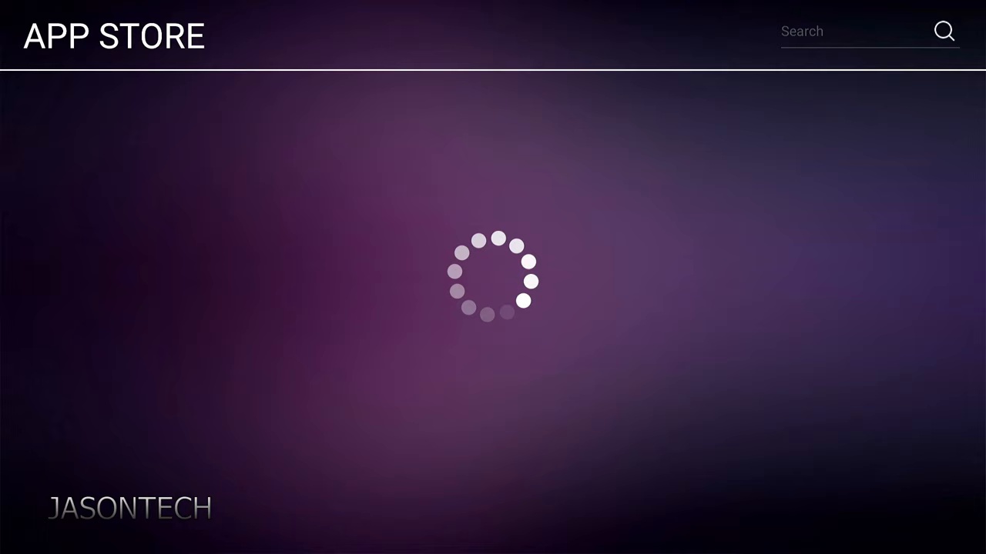